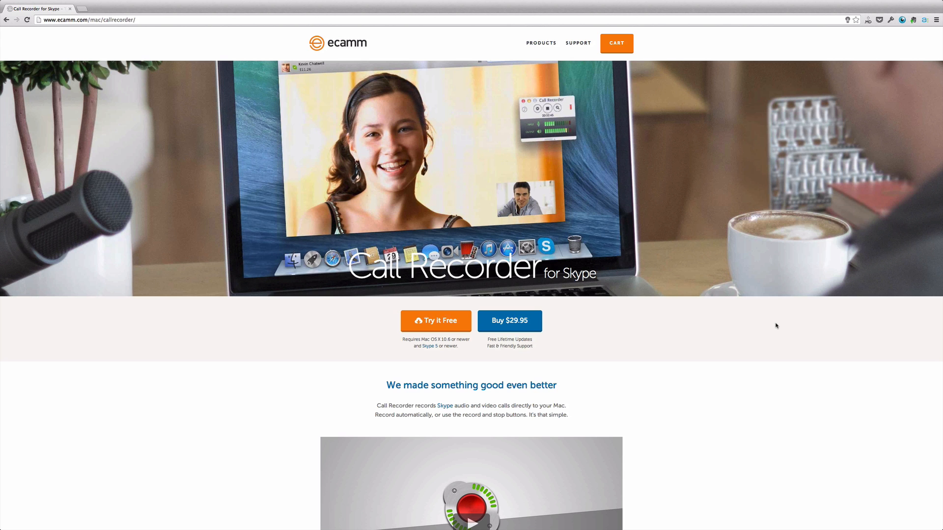
pyautogui.moveTo(752, 318)
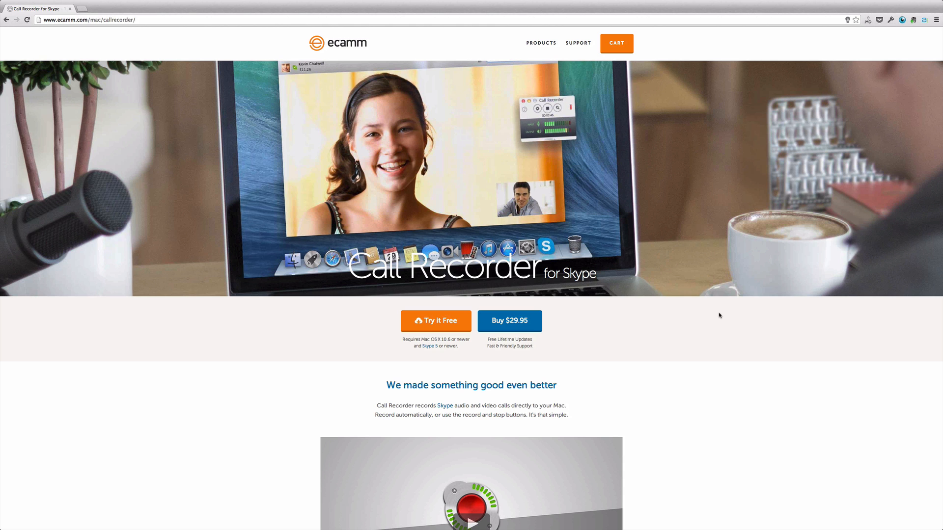
pyautogui.moveTo(531, 322)
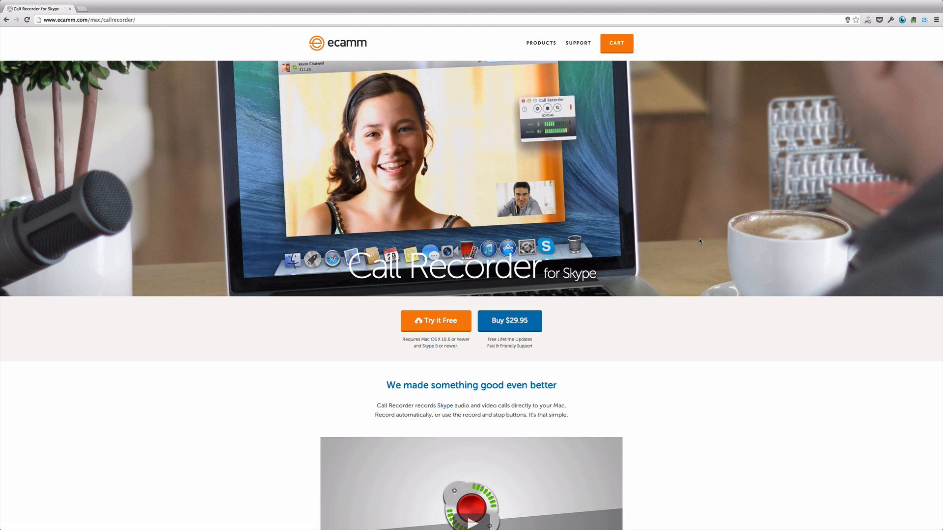
# - Scroll down the Pamela for Skype page at pamela.biz
pyautogui.scroll(-3)
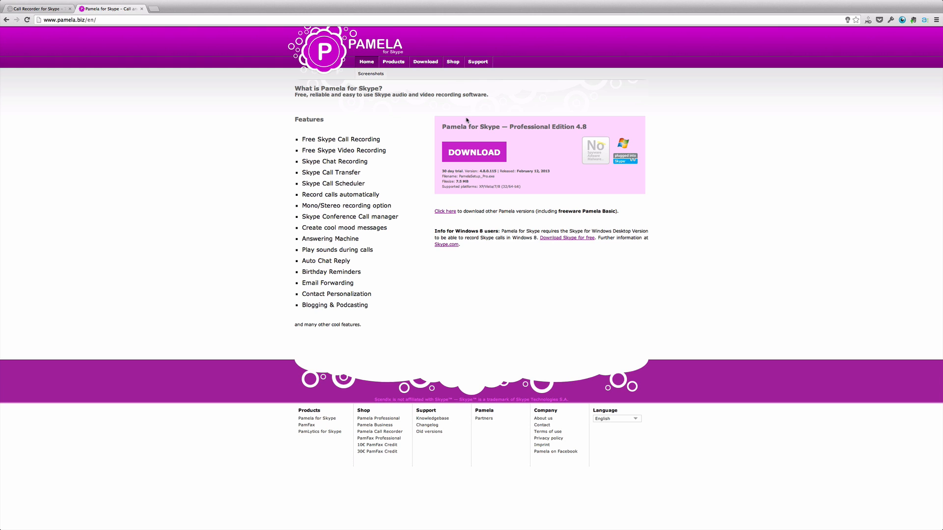
# - Switch back to the Call Recorder for Skype tab and show its features section
pyautogui.click(474, 152)
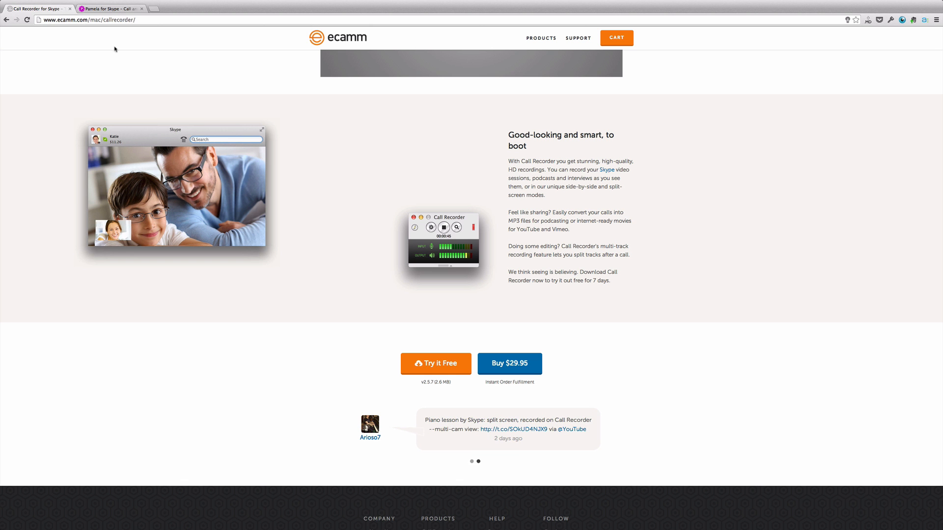
pyautogui.click(435, 364)
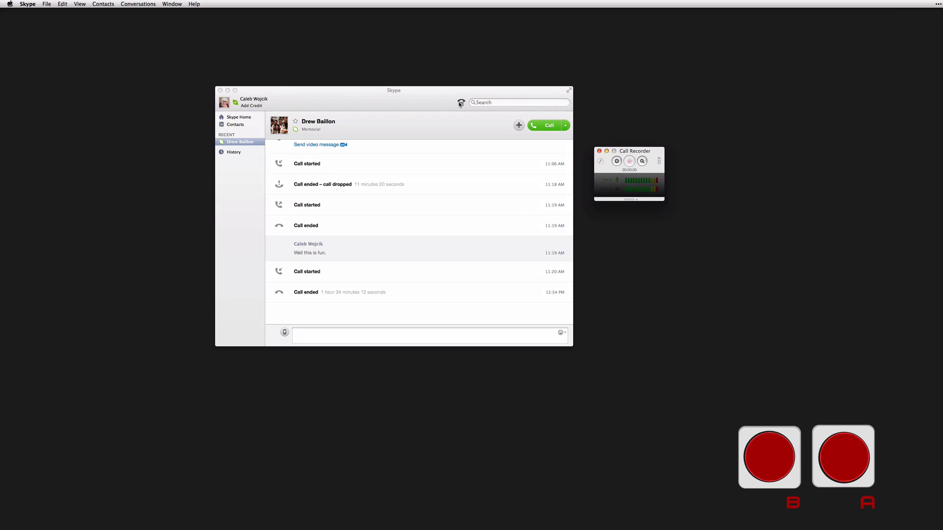
pyautogui.moveTo(327, 125)
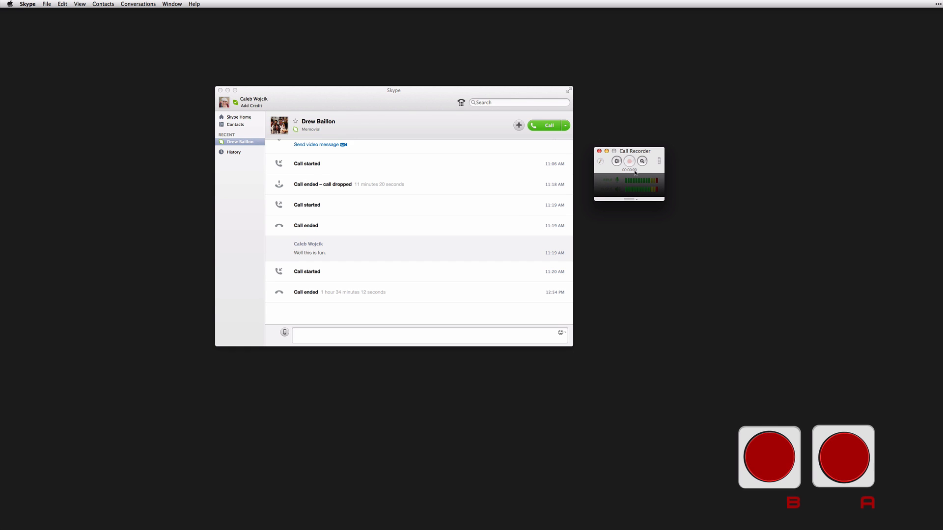
pyautogui.moveTo(627, 155)
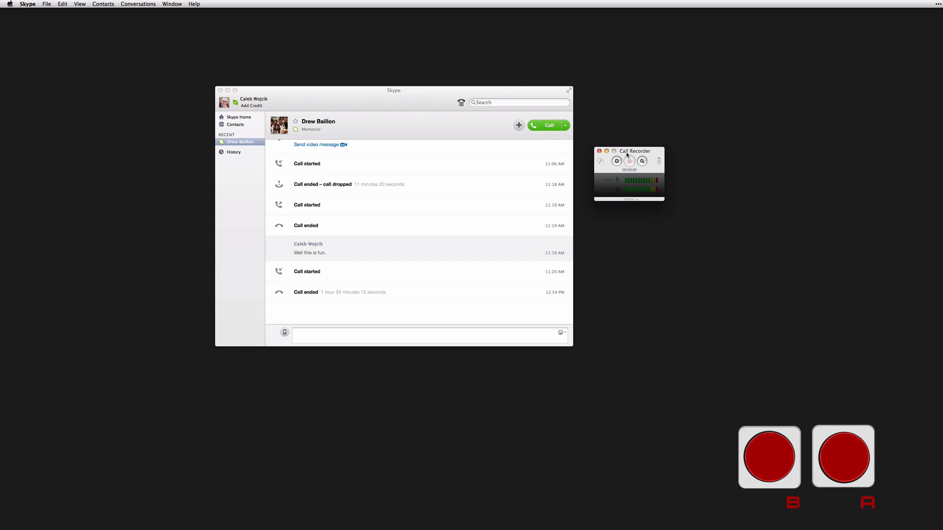
# - In the Recording settings, keep Audio Encoding set to Uncompressed
pyautogui.click(617, 161)
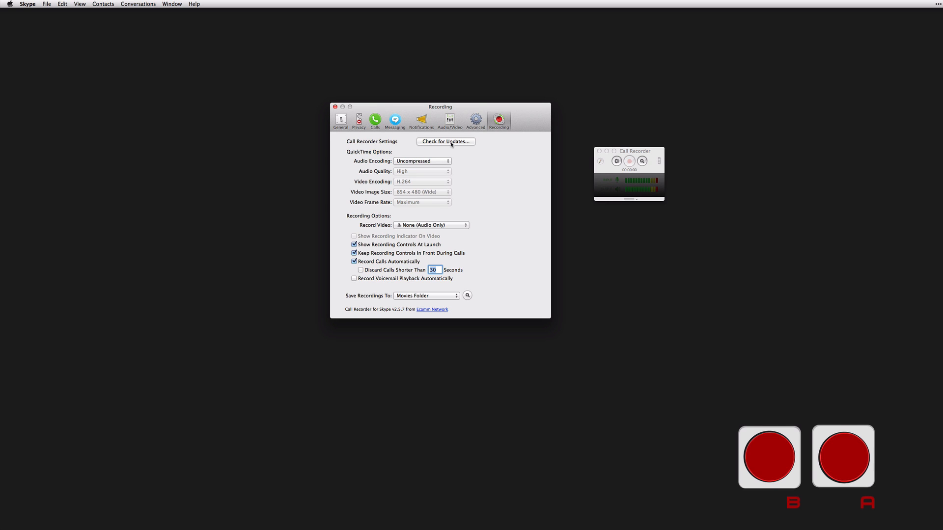
pyautogui.moveTo(396, 165)
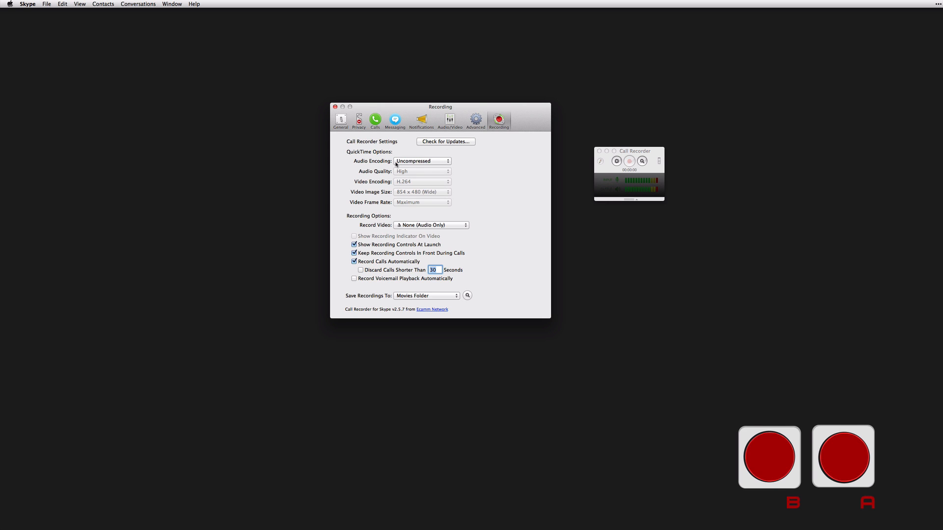
pyautogui.moveTo(451, 163)
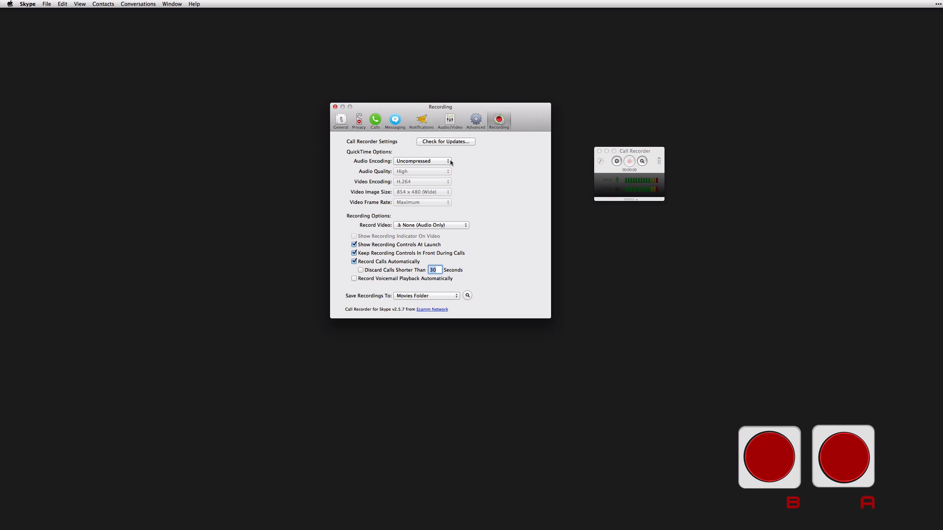
pyautogui.click(422, 161)
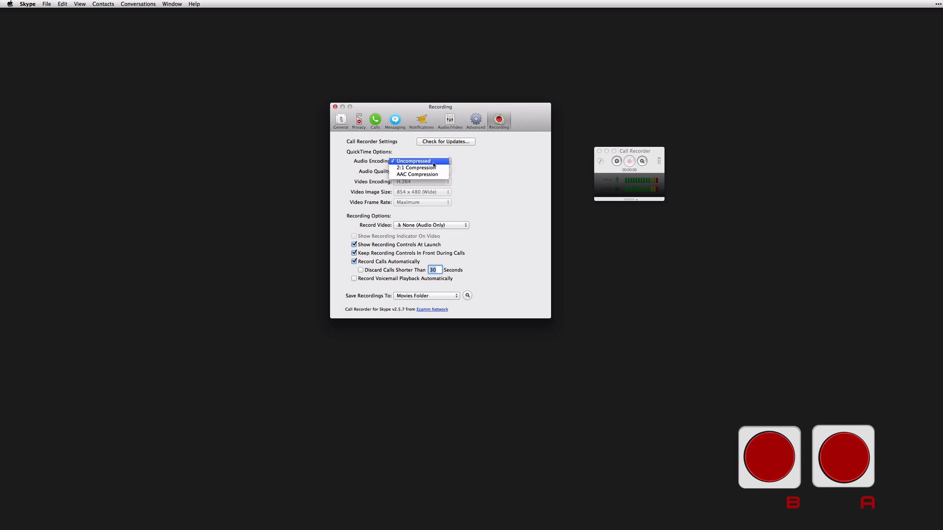
pyautogui.moveTo(416, 167)
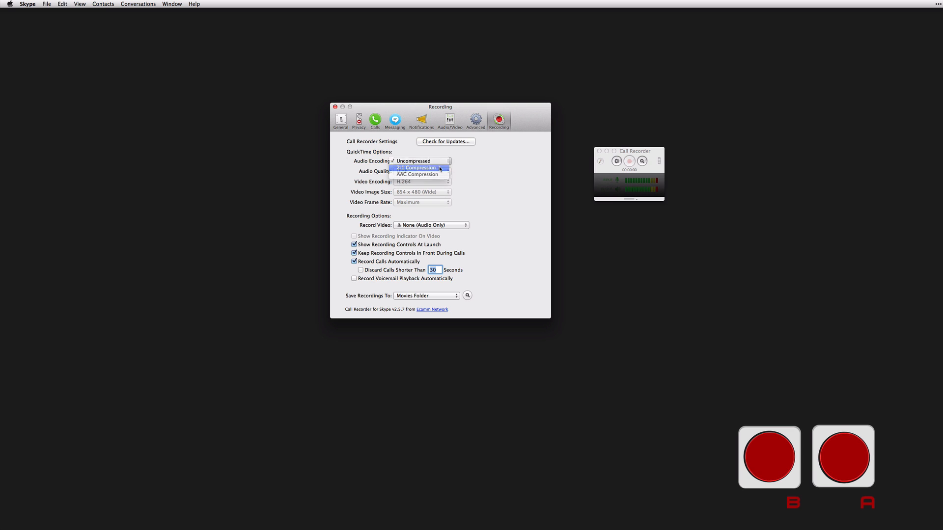
pyautogui.click(421, 171)
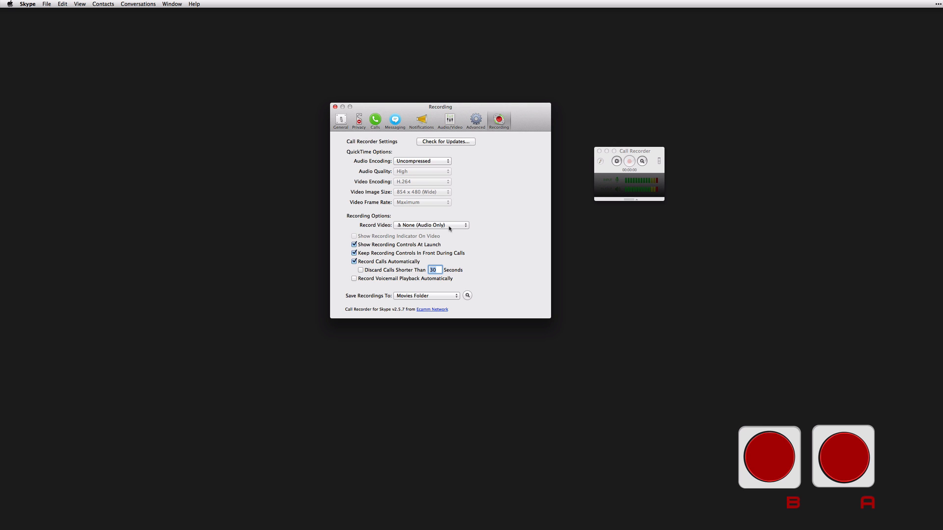
# - Show the Record Video options, from None through Multi-track
pyautogui.click(431, 224)
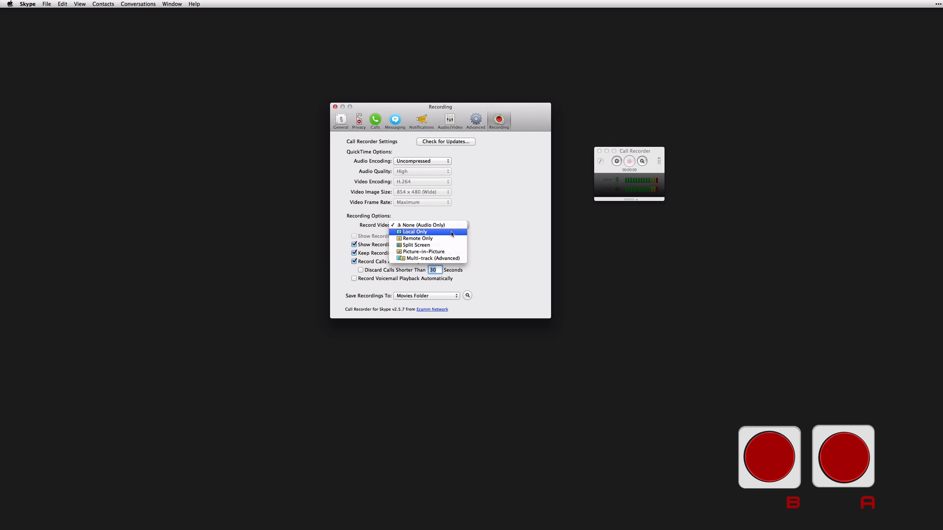
pyautogui.moveTo(417, 238)
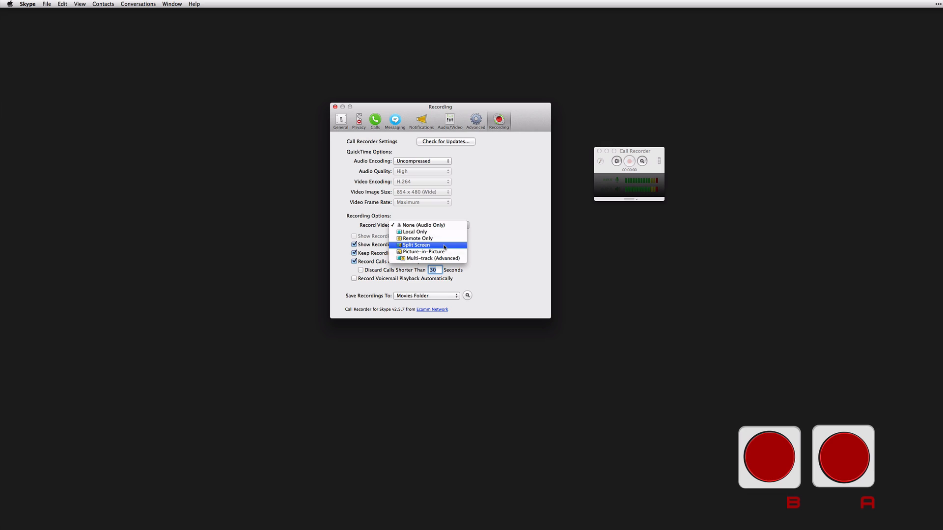
pyautogui.moveTo(438, 249)
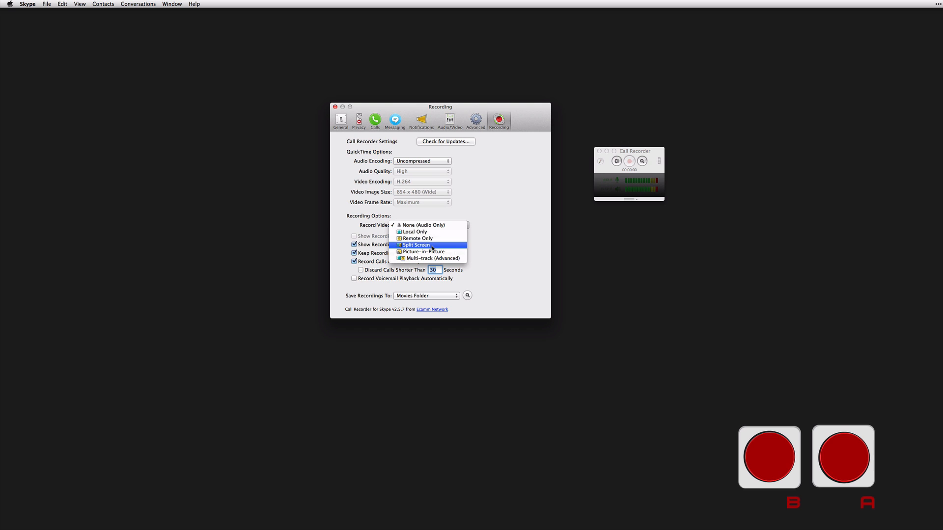
pyautogui.moveTo(427, 258)
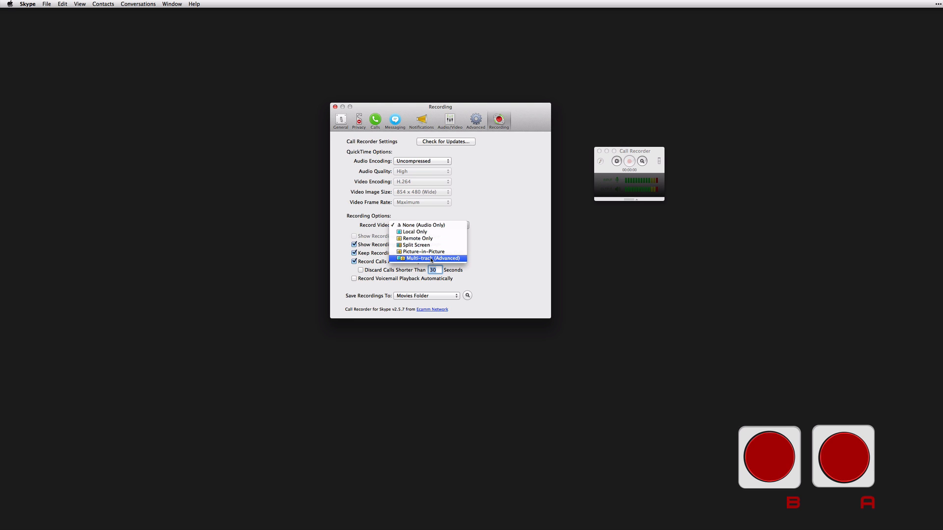
# - Set Record Video to Multi-track (Advanced) and acknowledge the Multi-track Recording alert
pyautogui.click(431, 258)
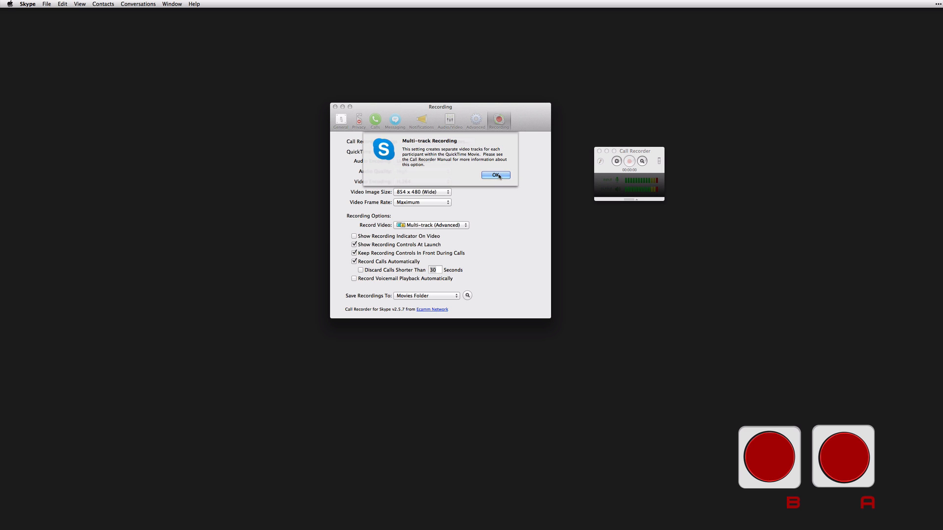
pyautogui.click(495, 174)
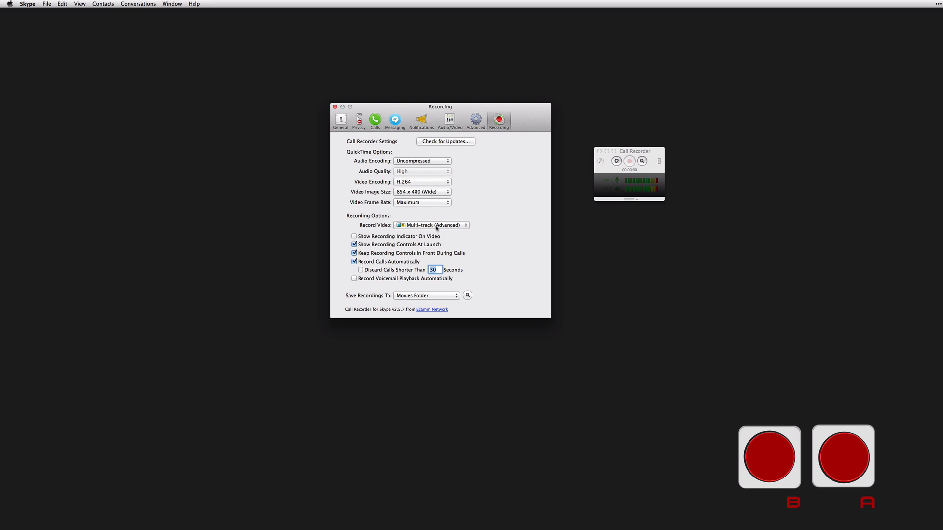
pyautogui.click(423, 182)
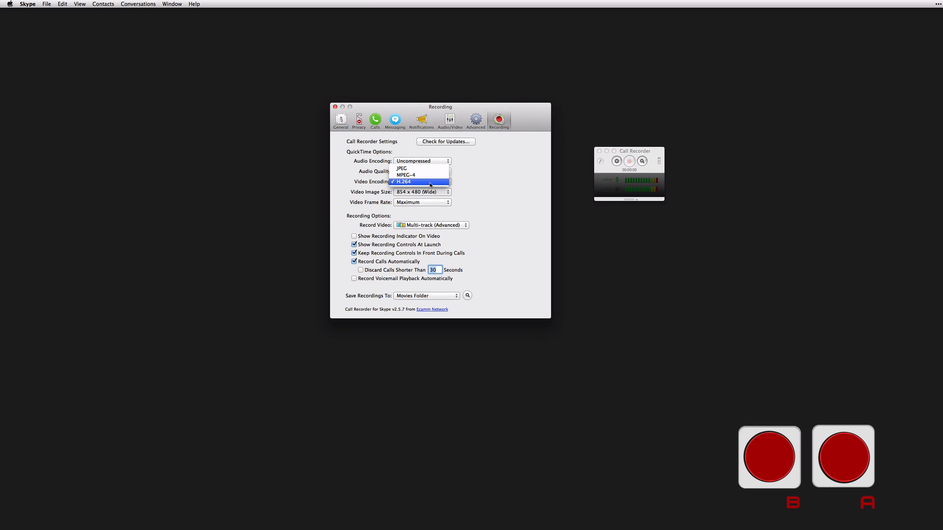
# - Choose H.264 as the video encoding
pyautogui.click(402, 182)
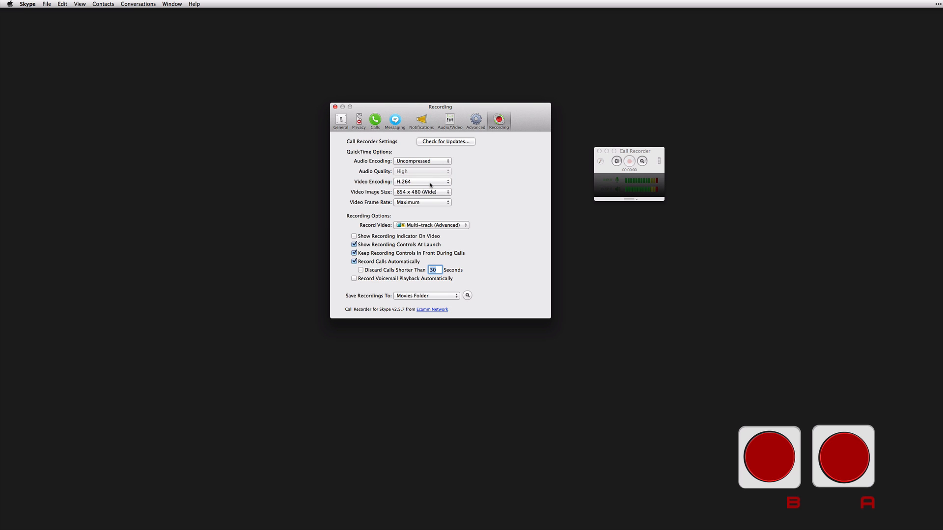
pyautogui.click(422, 192)
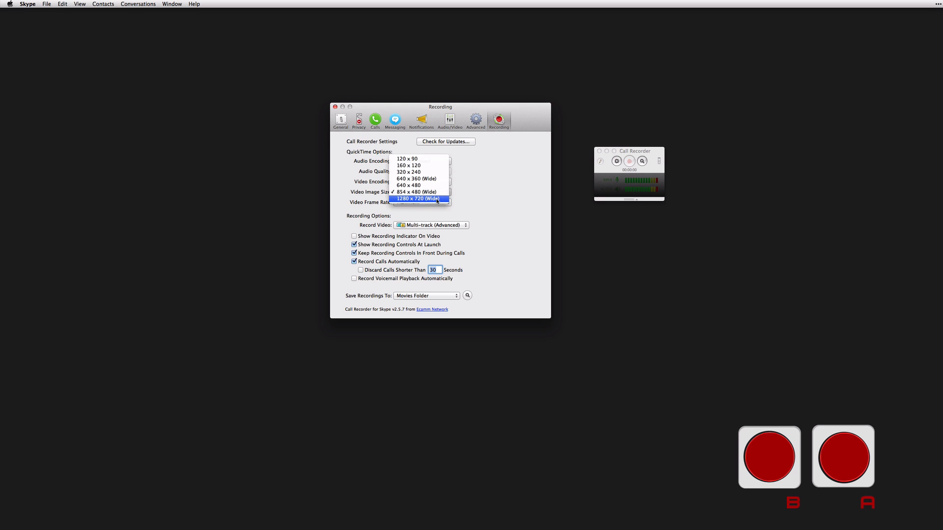
pyautogui.moveTo(431, 203)
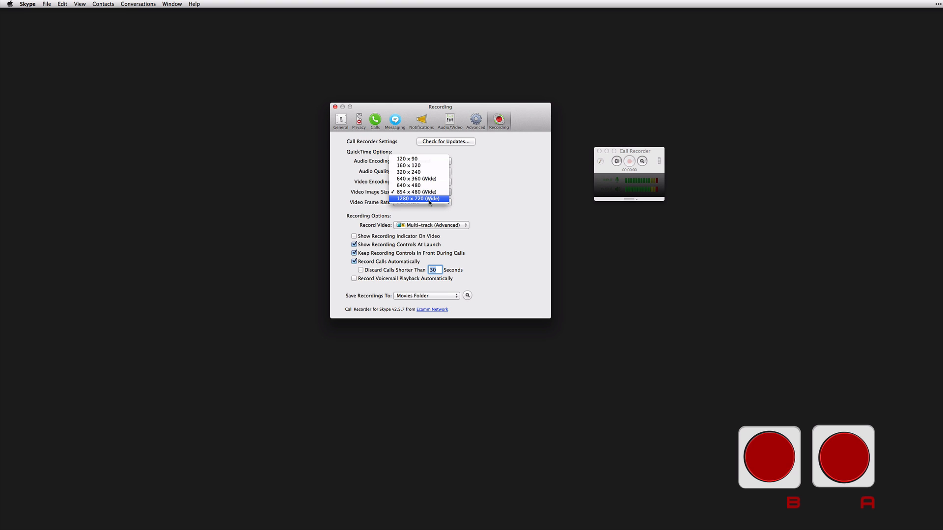
pyautogui.click(417, 198)
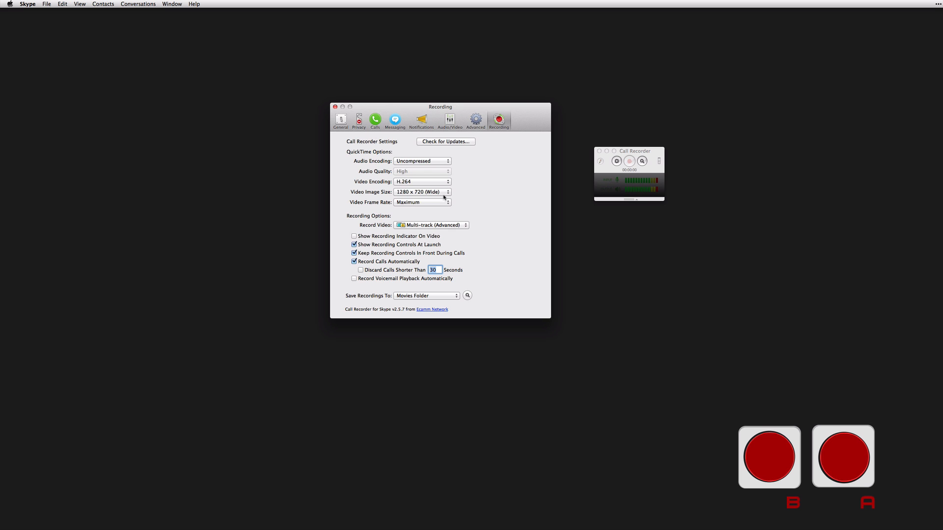
pyautogui.click(423, 192)
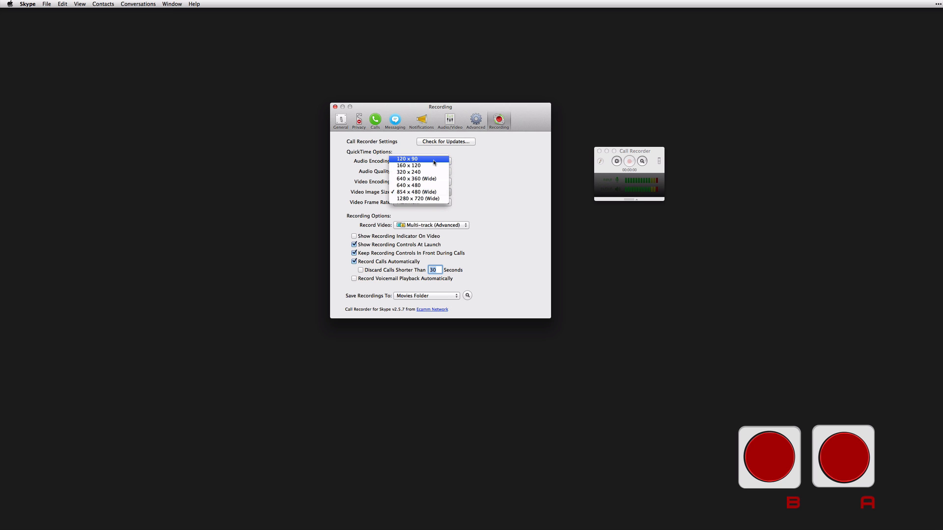
pyautogui.click(416, 191)
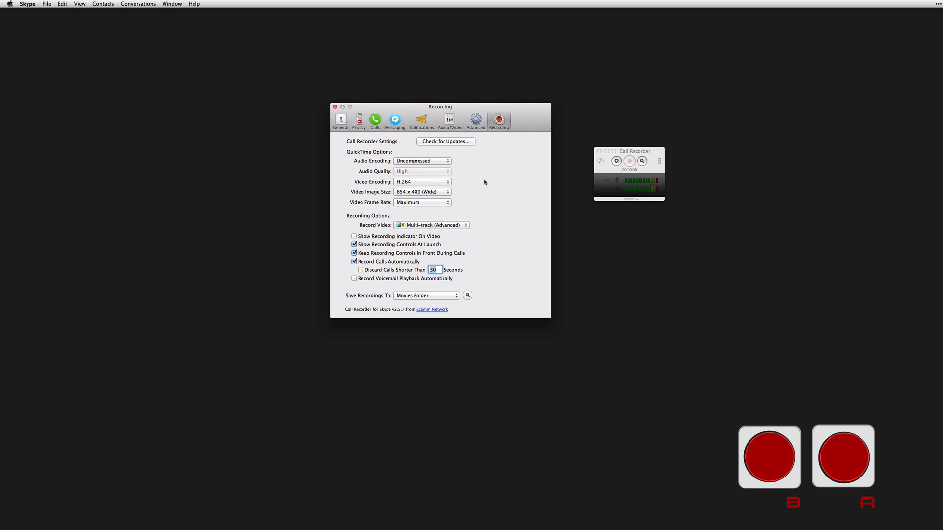
pyautogui.moveTo(394, 236)
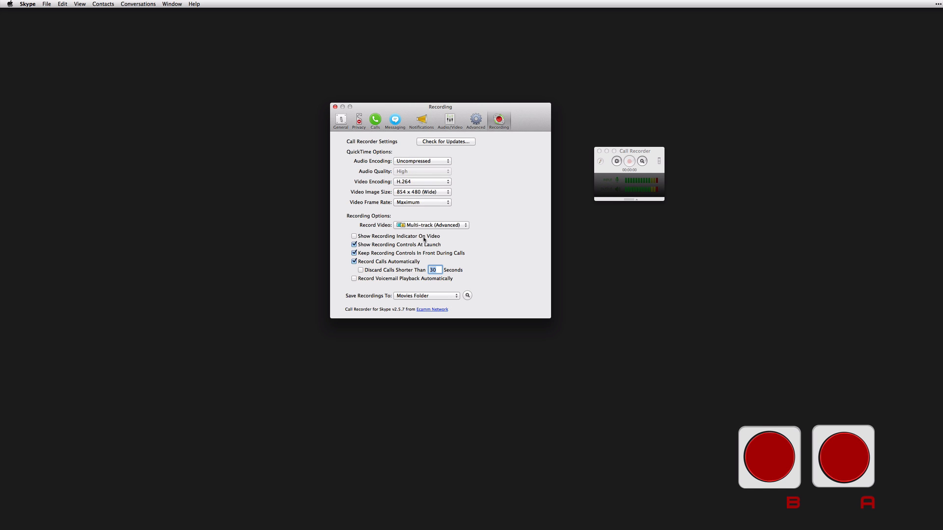
pyautogui.moveTo(471, 241)
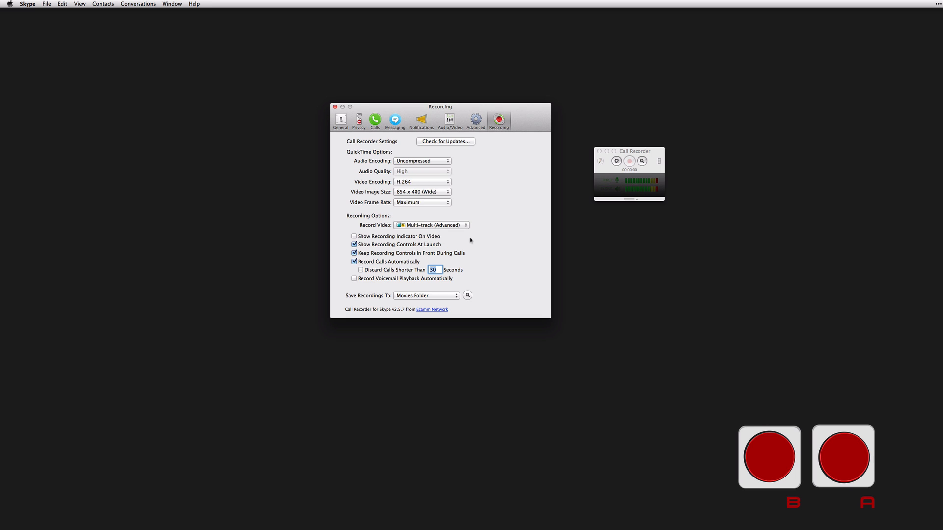
pyautogui.moveTo(456, 238)
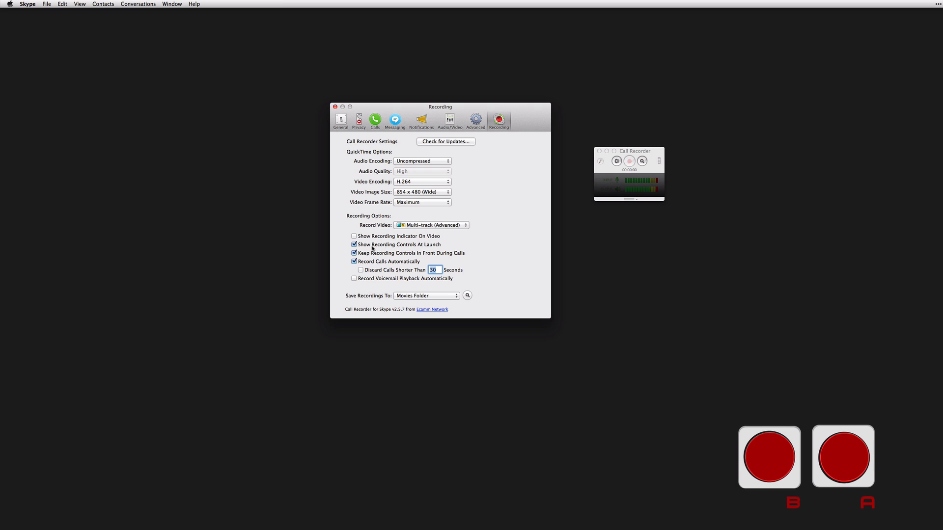
pyautogui.moveTo(473, 246)
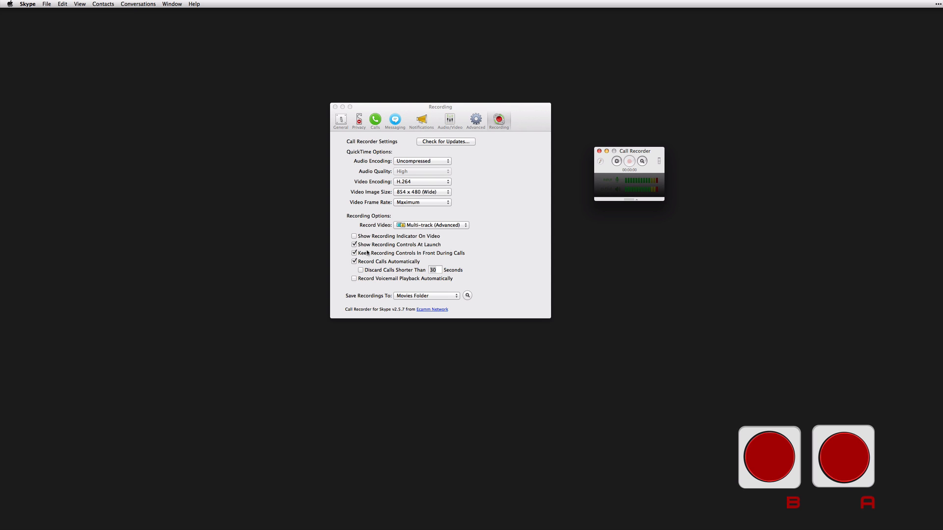
pyautogui.moveTo(512, 240)
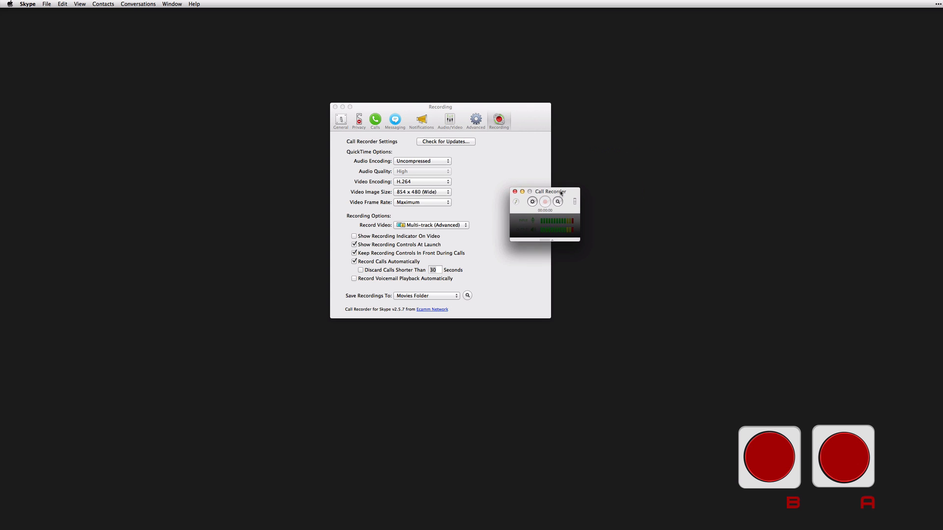
# - Drag the Call Recorder controls window up and off the Recording preferences
pyautogui.moveTo(549, 191); pyautogui.dragTo(520, 200)
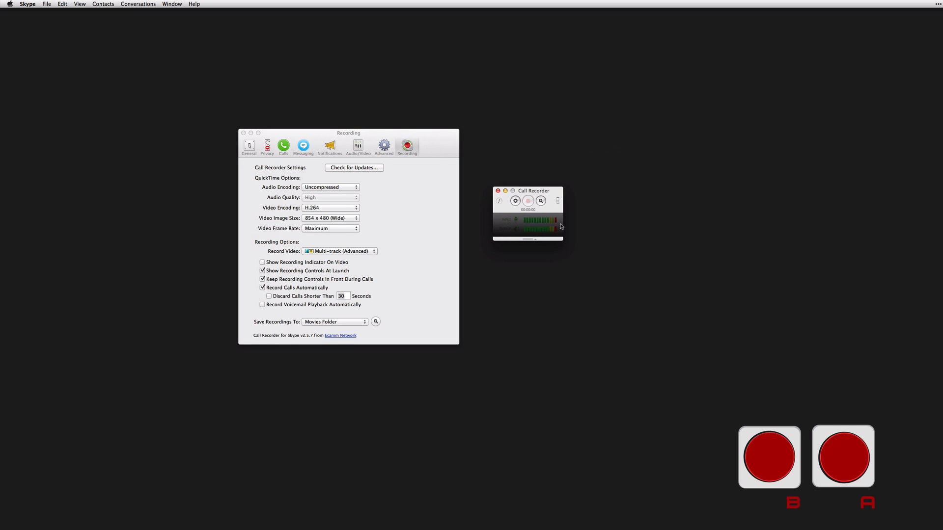
pyautogui.moveTo(533, 190); pyautogui.dragTo(634, 110)
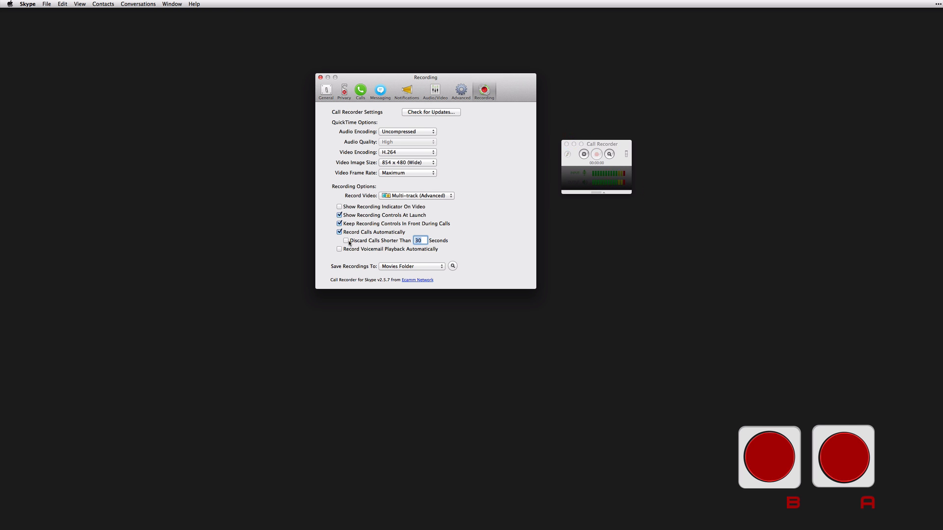
pyautogui.click(340, 240)
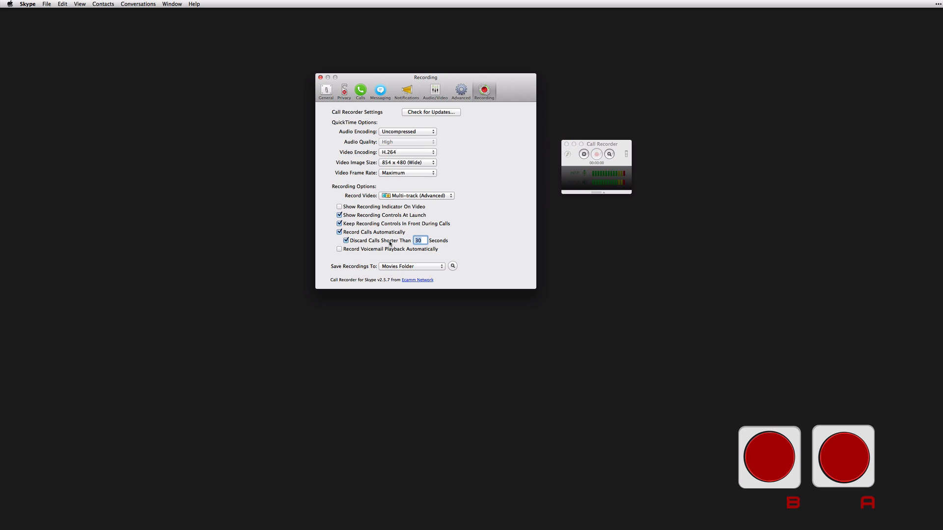
pyautogui.click(345, 241)
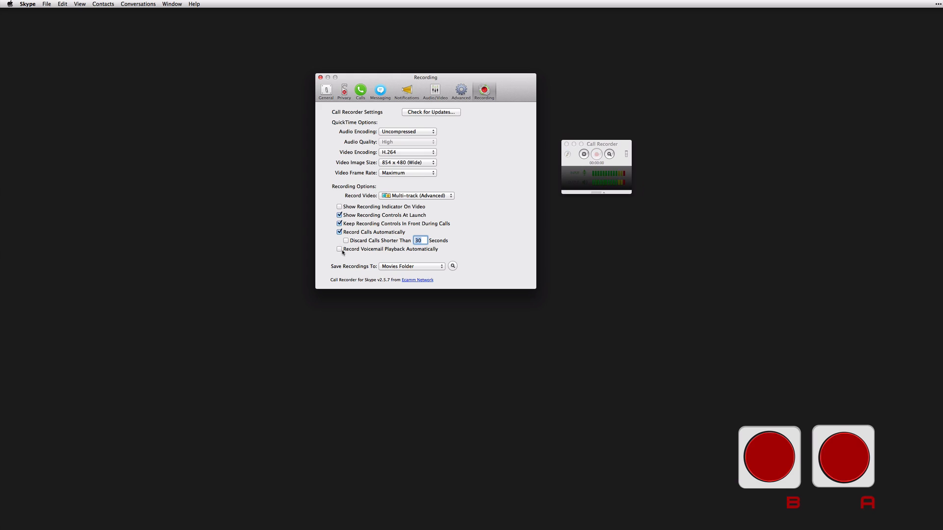
pyautogui.moveTo(479, 256)
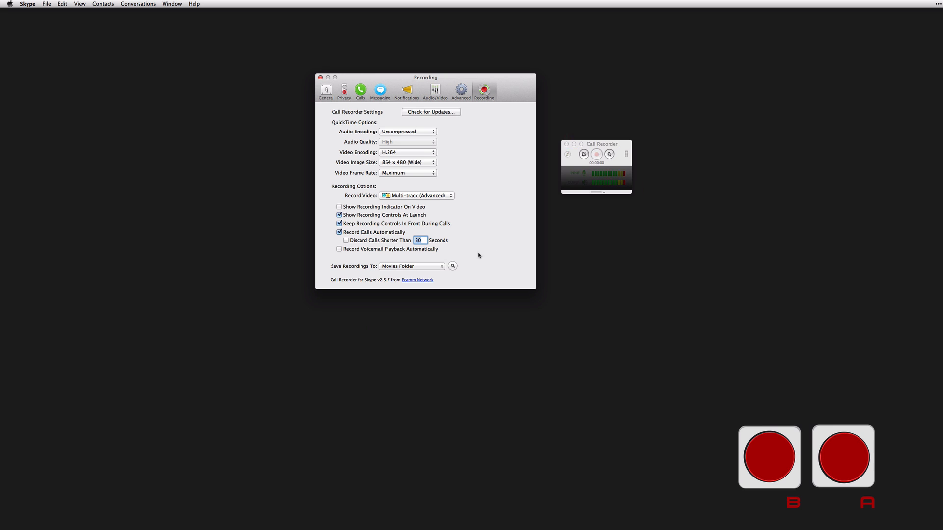
pyautogui.moveTo(484, 251)
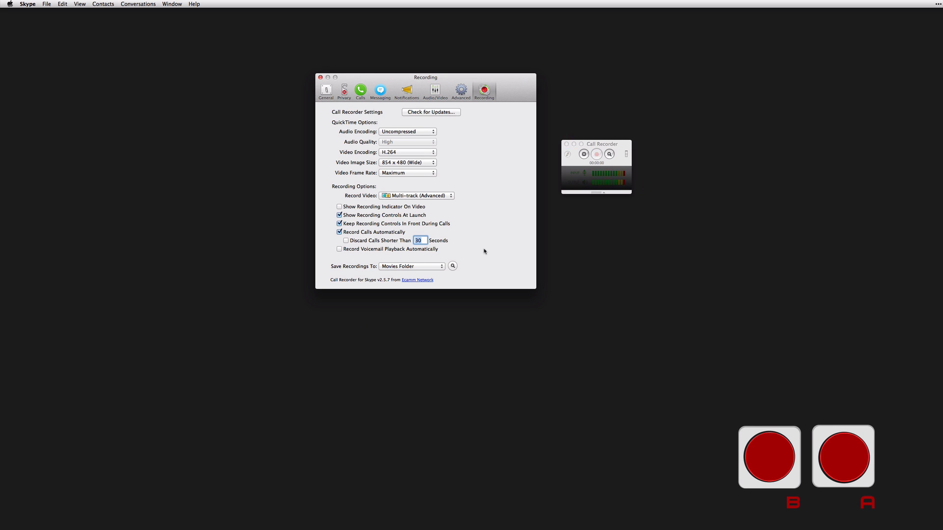
pyautogui.click(420, 240)
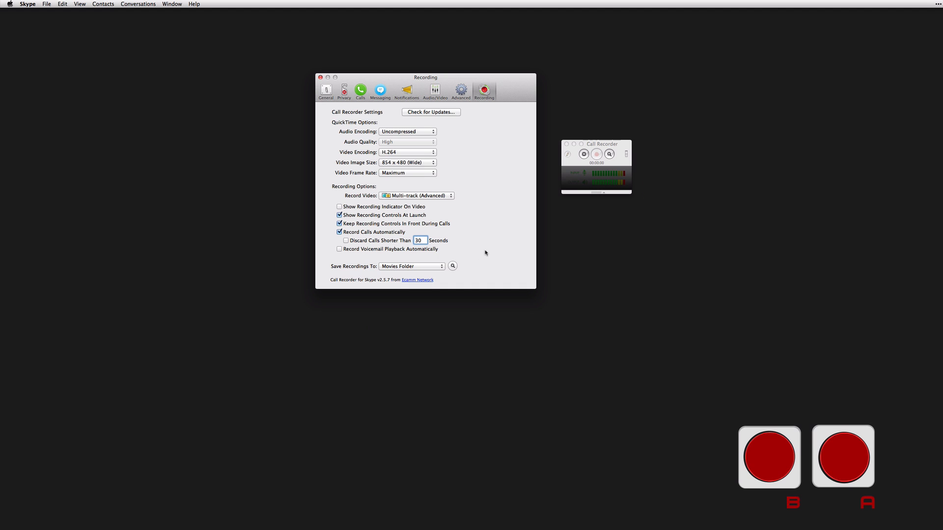
pyautogui.moveTo(486, 253)
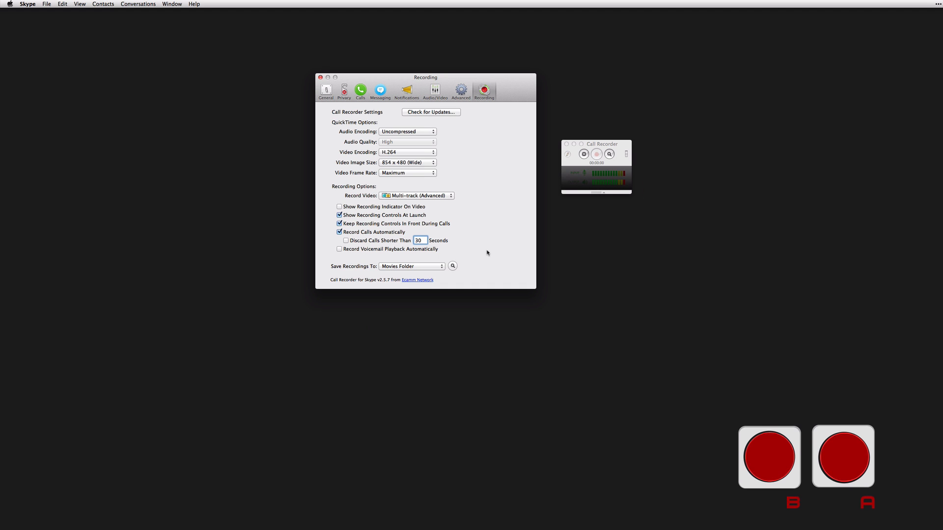